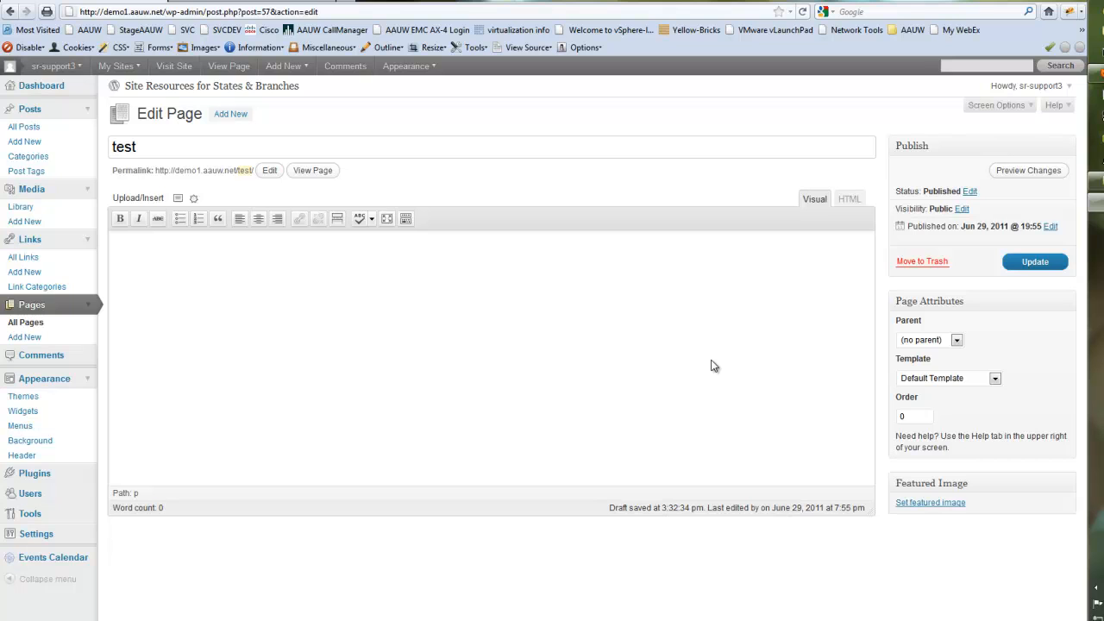
{"action": "mouse_move", "coordinate": [487, 211]}
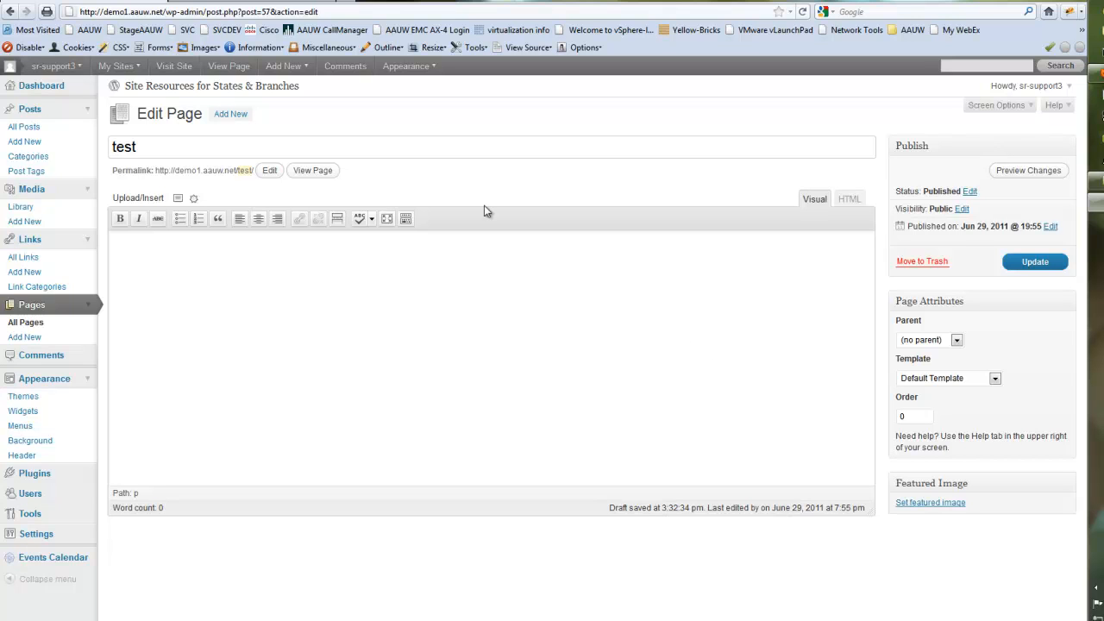
{"action": "mouse_move", "coordinate": [223, 249]}
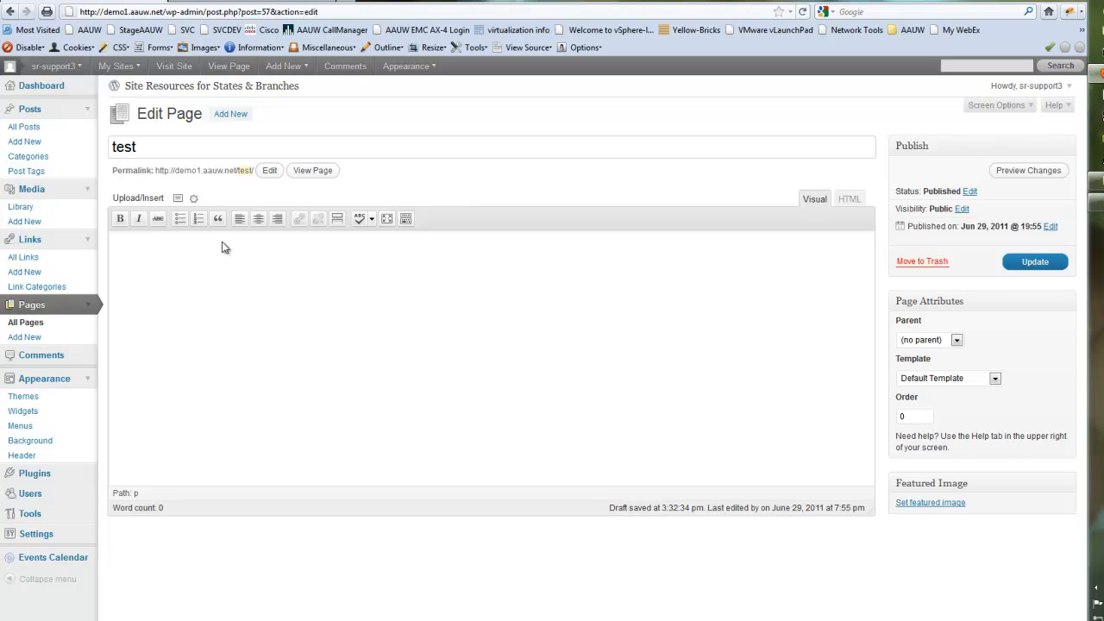
{"action": "mouse_move", "coordinate": [253, 241]}
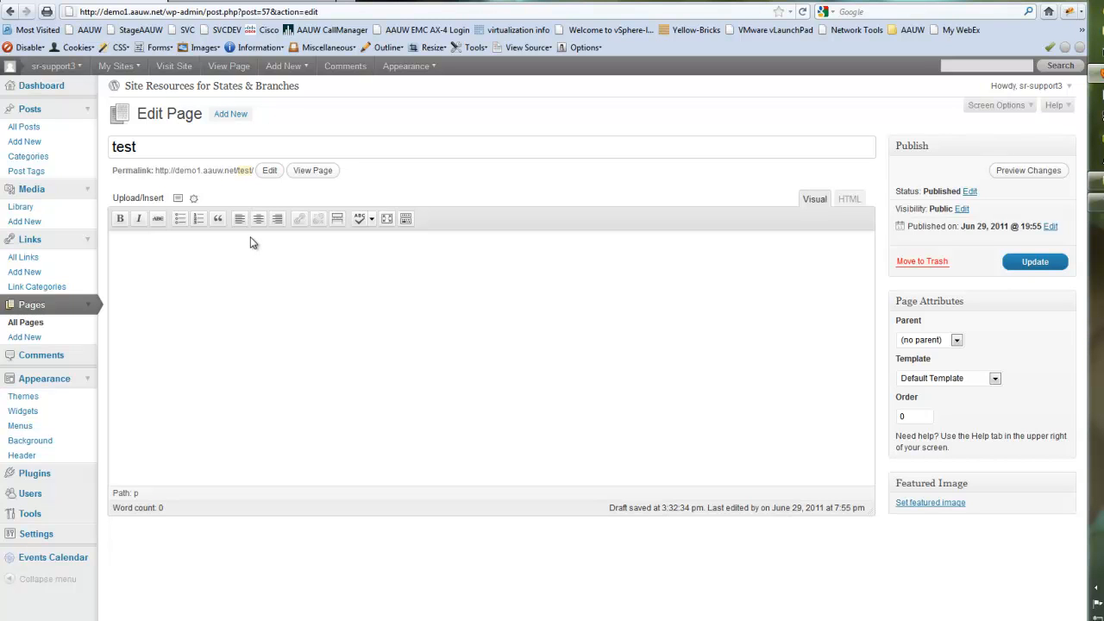
- Write 'Check out this video from AAUW:' in the test page's Visual editor body
{"action": "type", "text": "Che"}
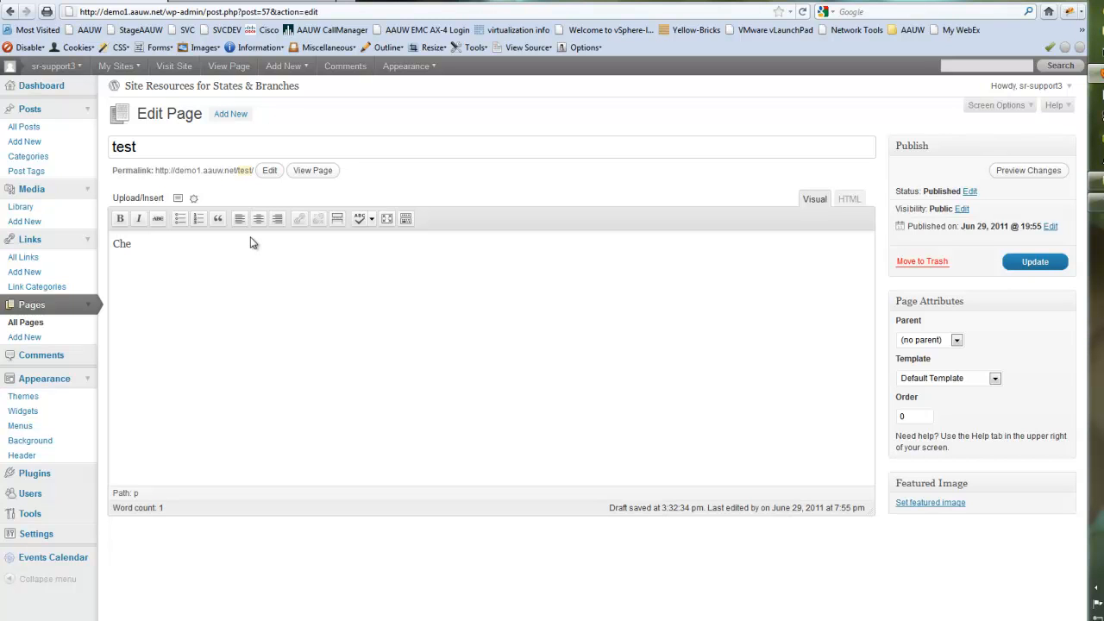
{"action": "type", "text": "ck out this"}
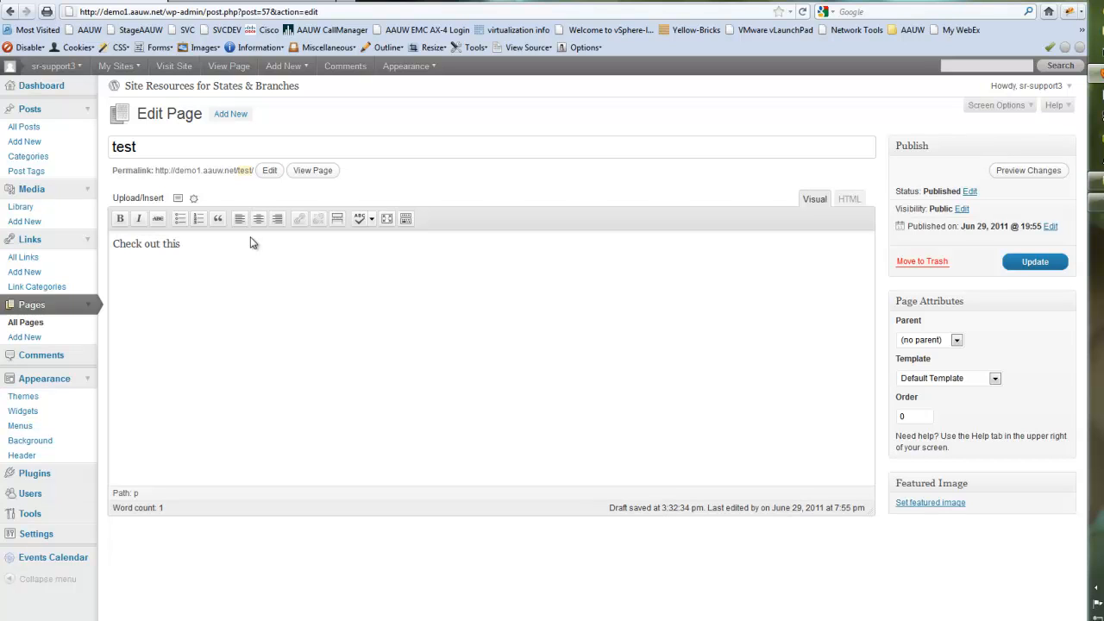
{"action": "type", "text": "vid"}
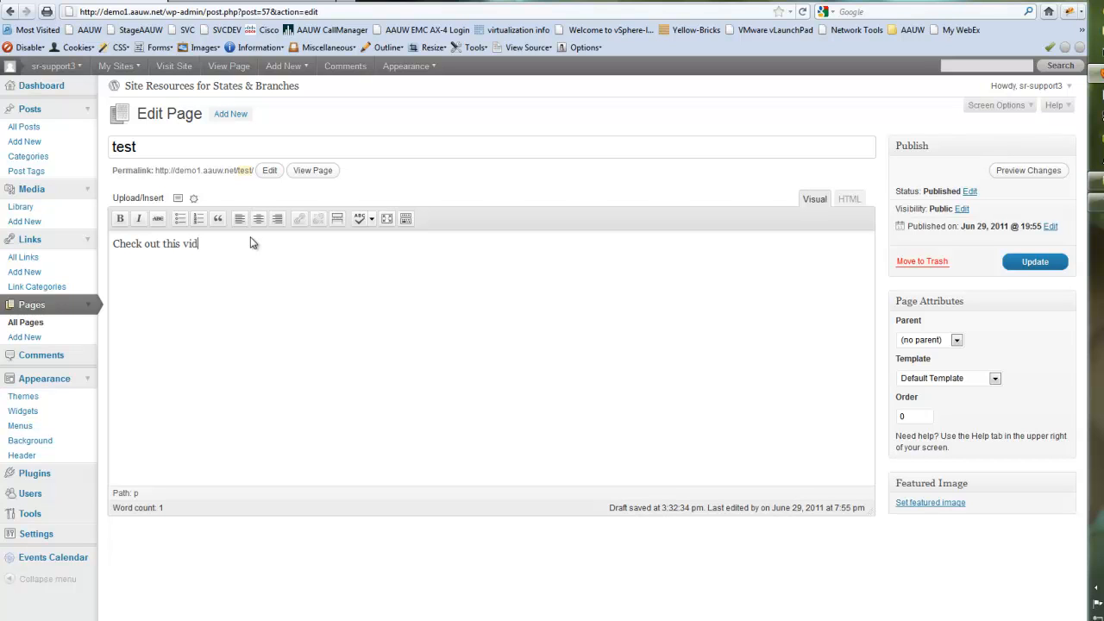
{"action": "type", "text": "eo from"}
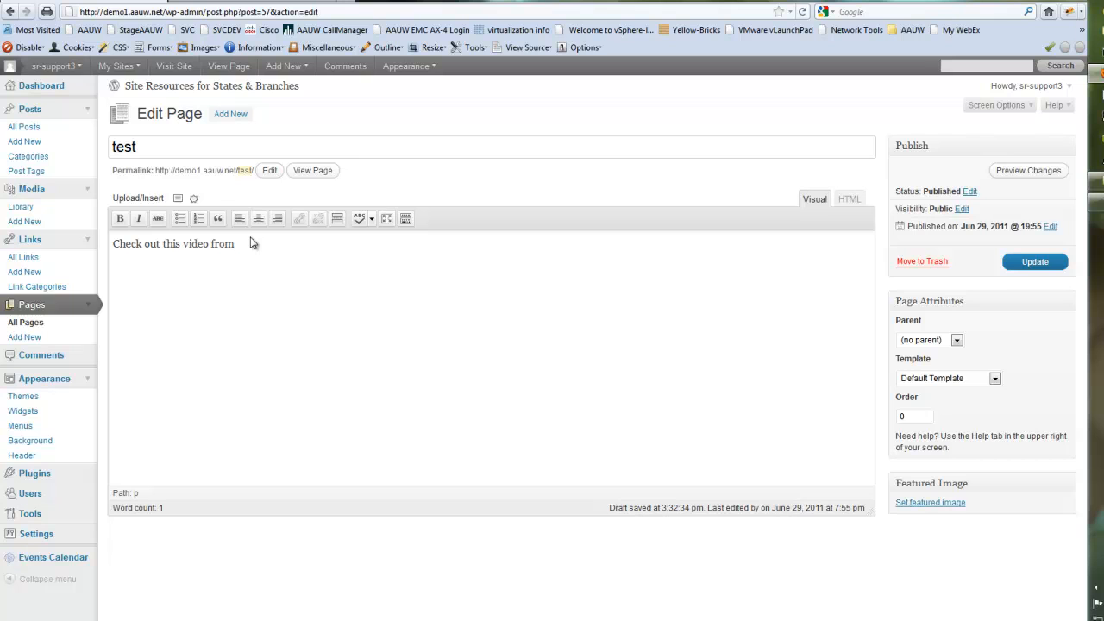
{"action": "type", "text": "AAUW:"}
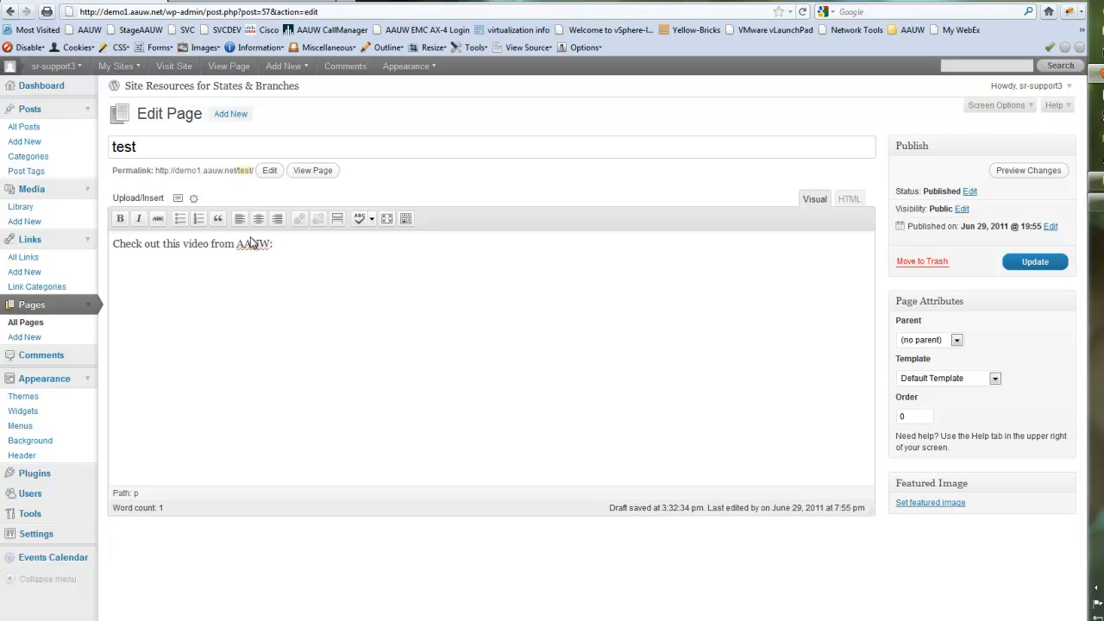
{"action": "mouse_move", "coordinate": [276, 242]}
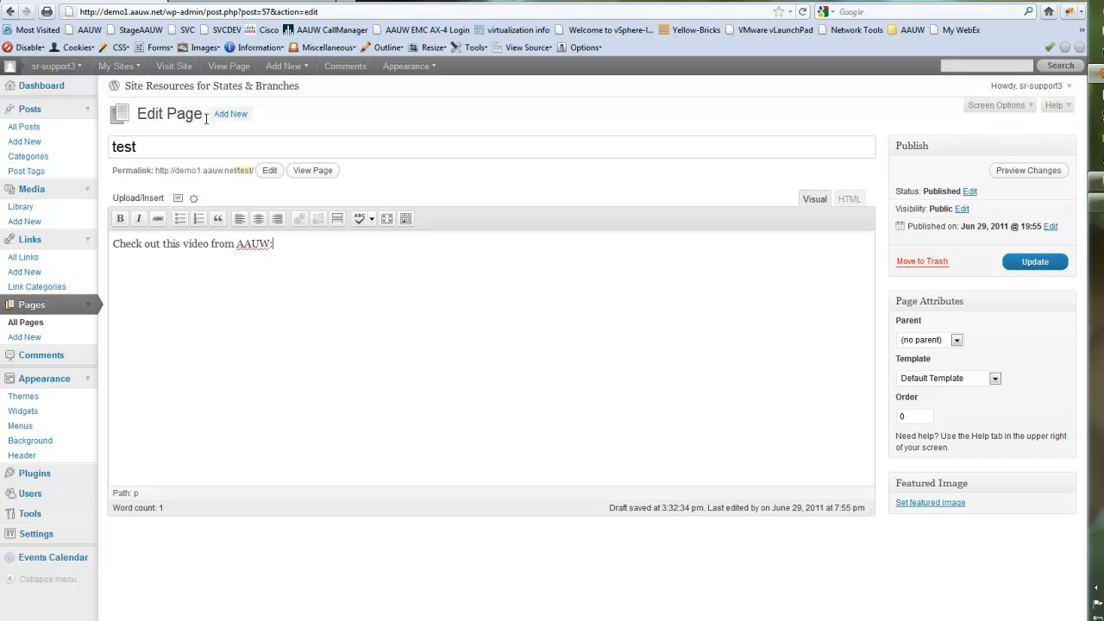
{"action": "mouse_move", "coordinate": [242, 3]}
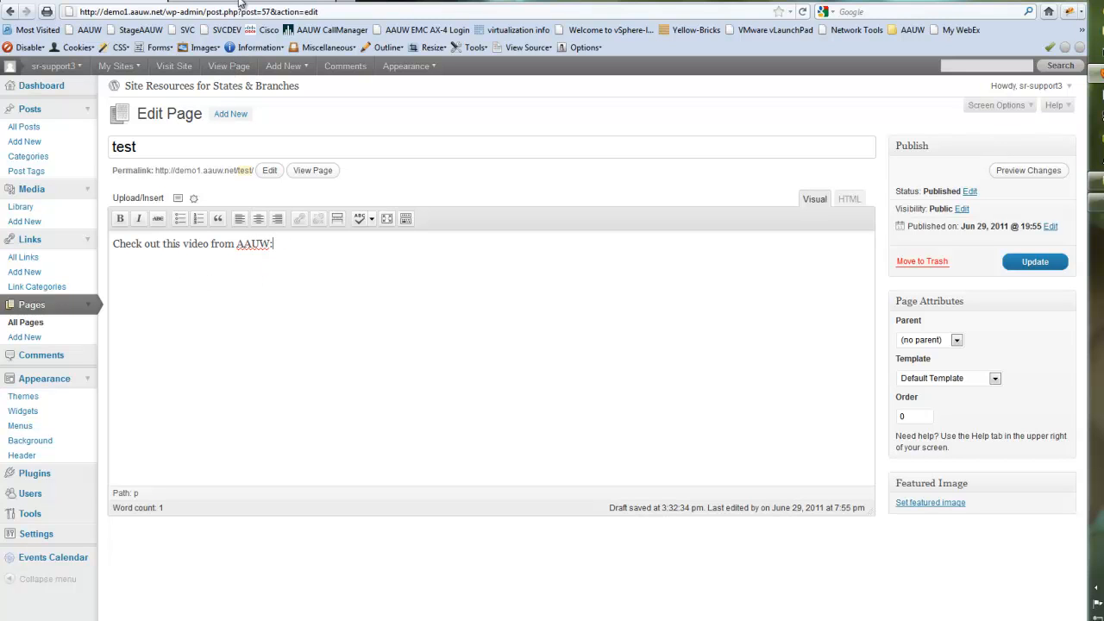
{"action": "mouse_move", "coordinate": [276, 11]}
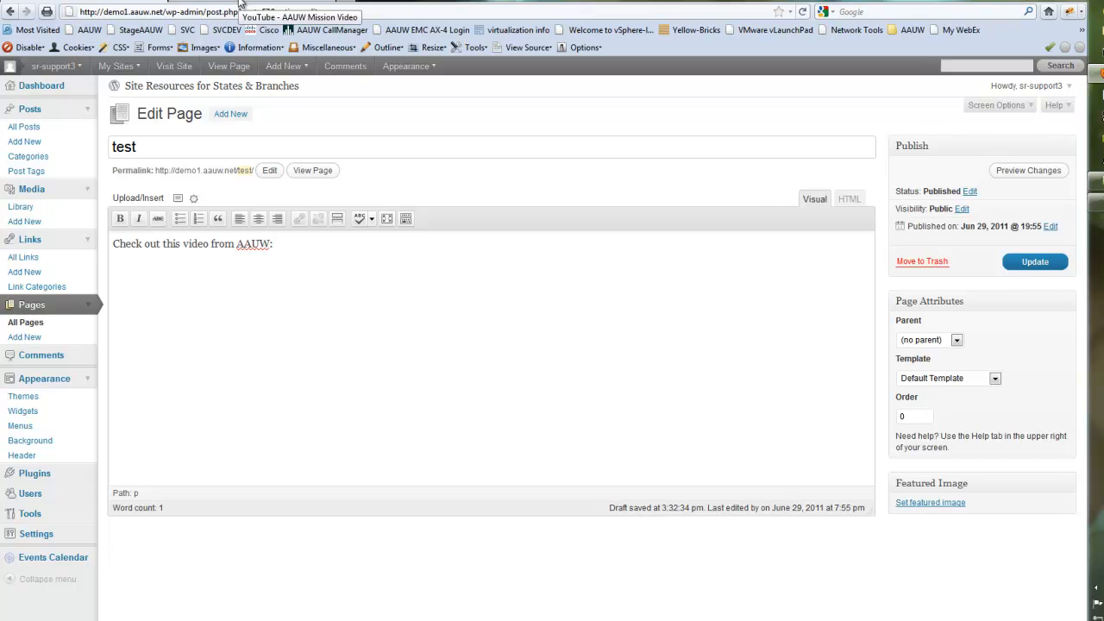
- Switch to the YouTube AAUW Mission Video tab and select its full watch URL
{"action": "left_click", "coordinate": [300, 17]}
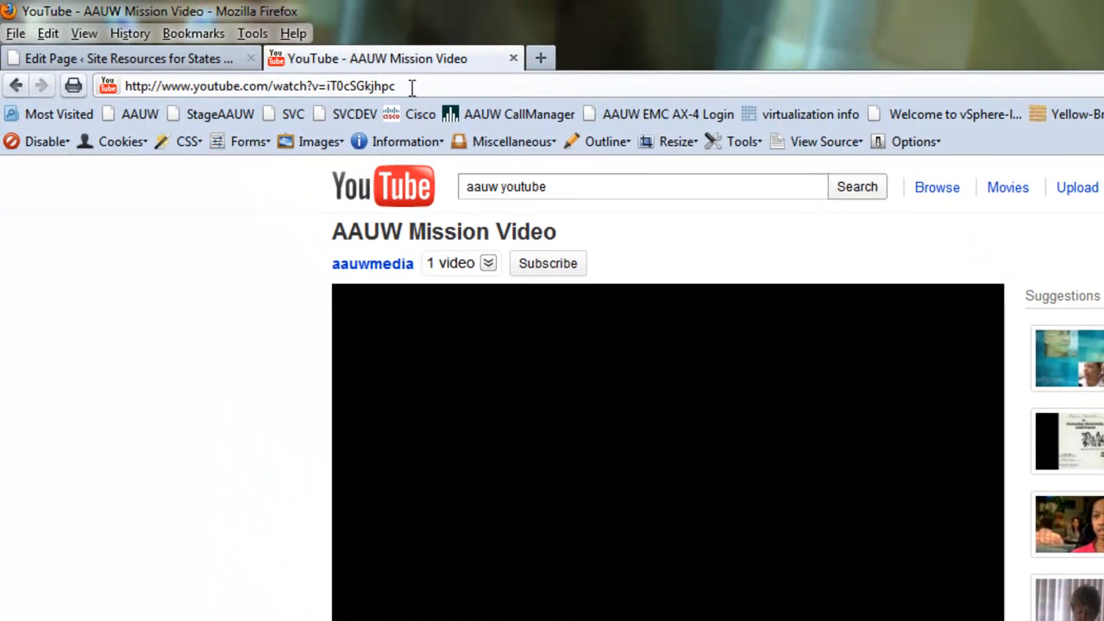
{"action": "left_click", "coordinate": [259, 87]}
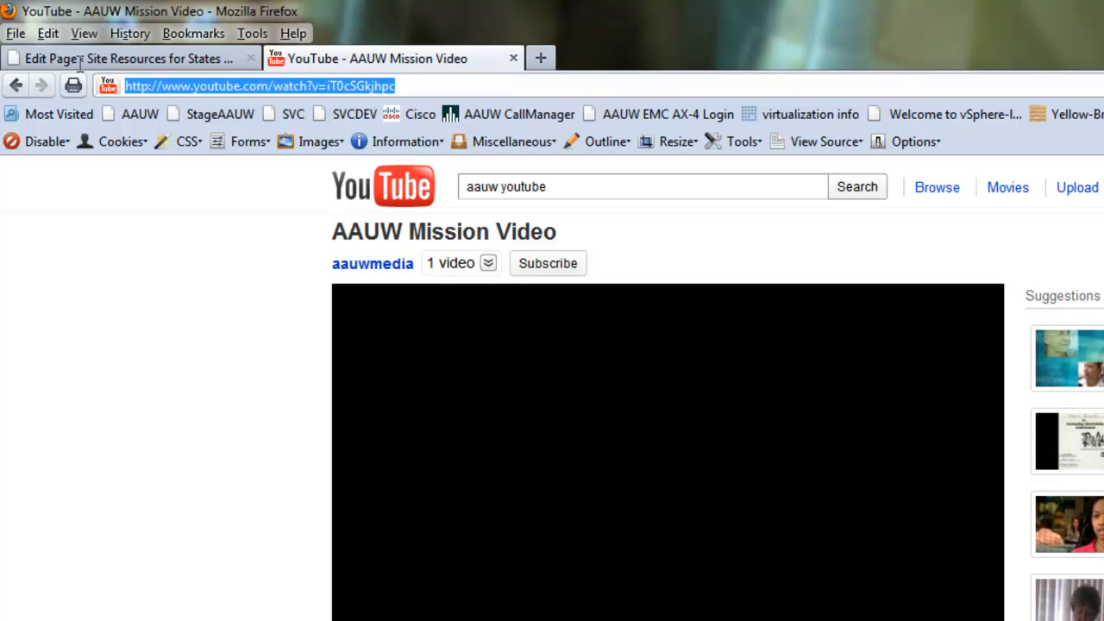
{"action": "mouse_move", "coordinate": [173, 77]}
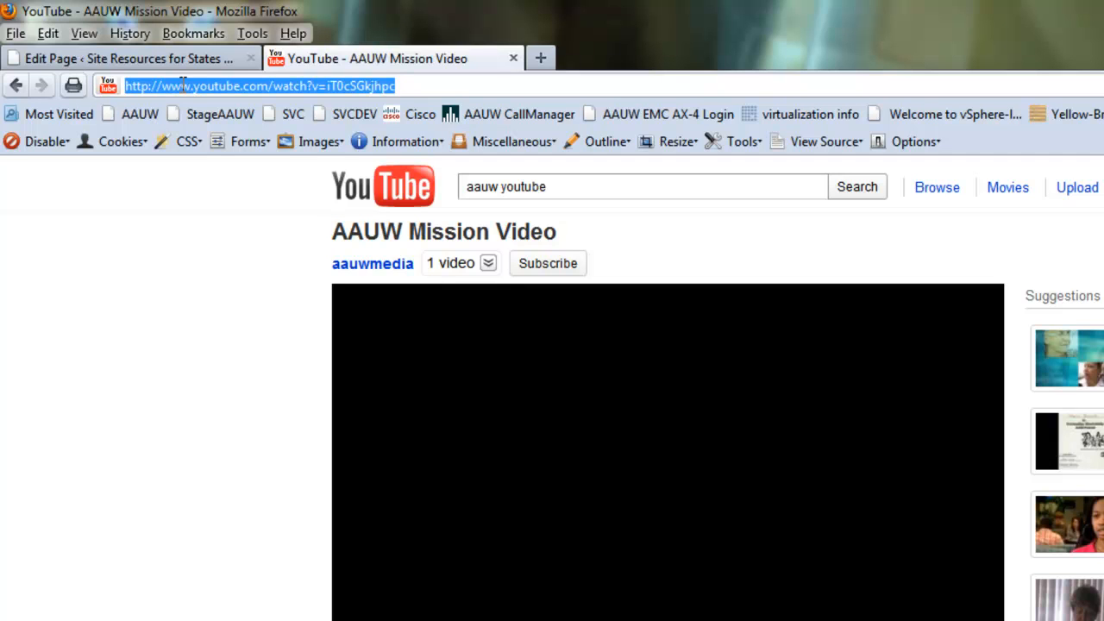
{"action": "mouse_move", "coordinate": [240, 170]}
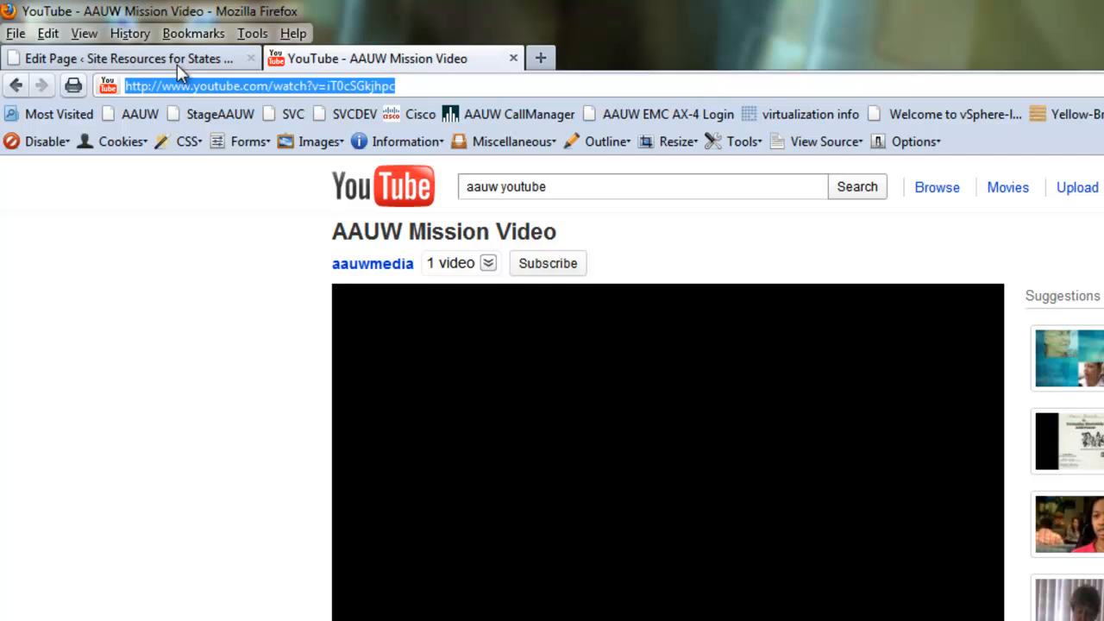
- Paste the AAUW Mission Video URL on a new line below the intro sentence
{"action": "left_click", "coordinate": [129, 58]}
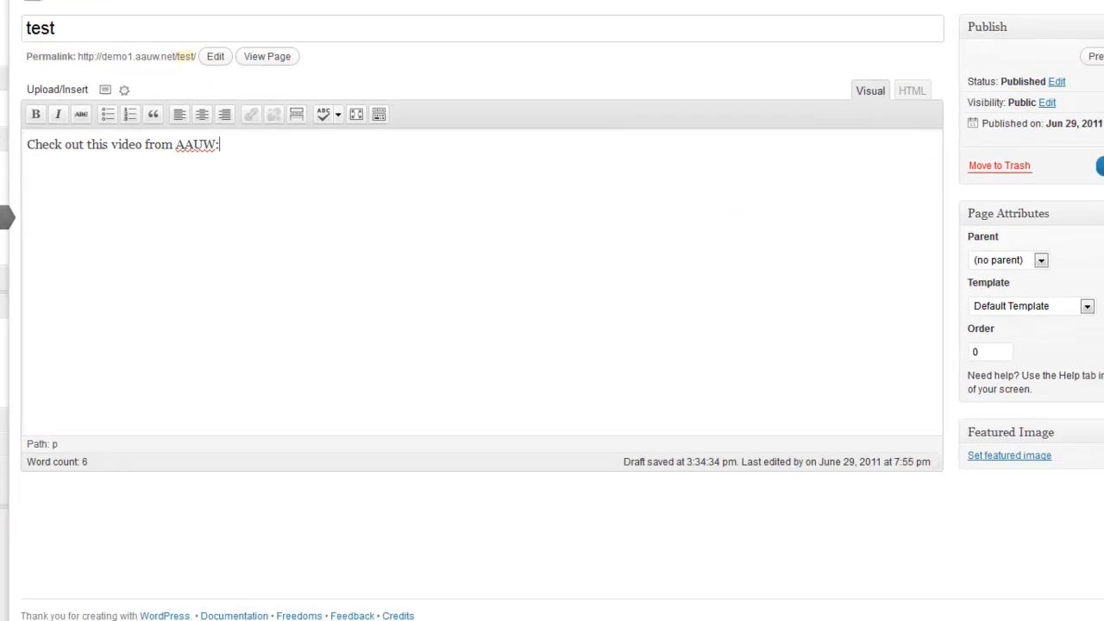
{"action": "left_click", "coordinate": [86, 7]}
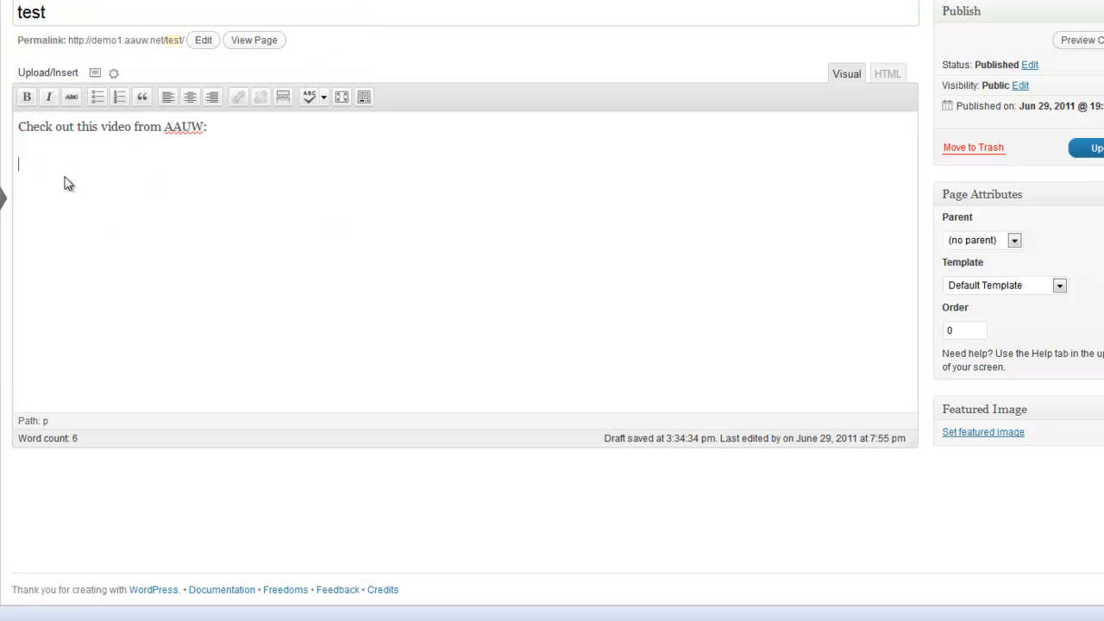
{"action": "mouse_move", "coordinate": [630, 62]}
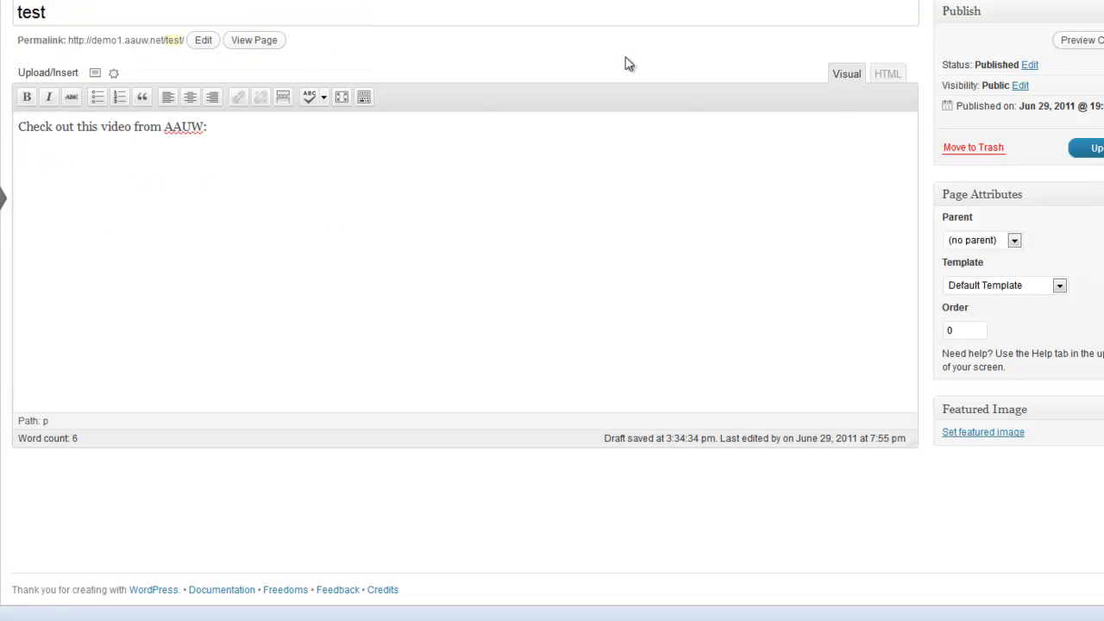
{"action": "mouse_move", "coordinate": [825, 117]}
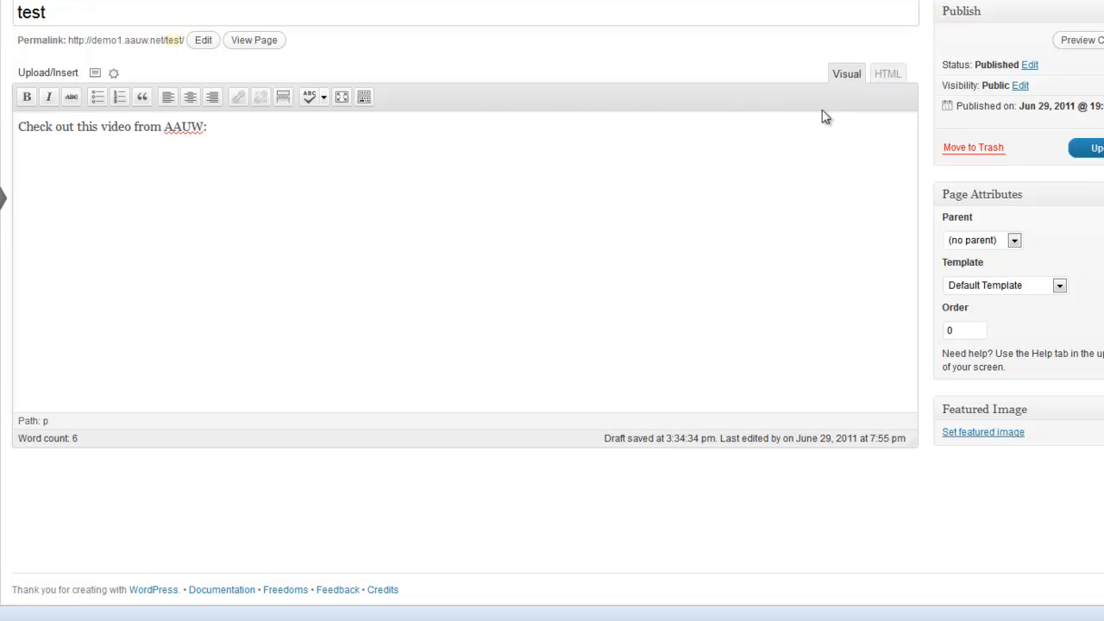
{"action": "mouse_move", "coordinate": [62, 183]}
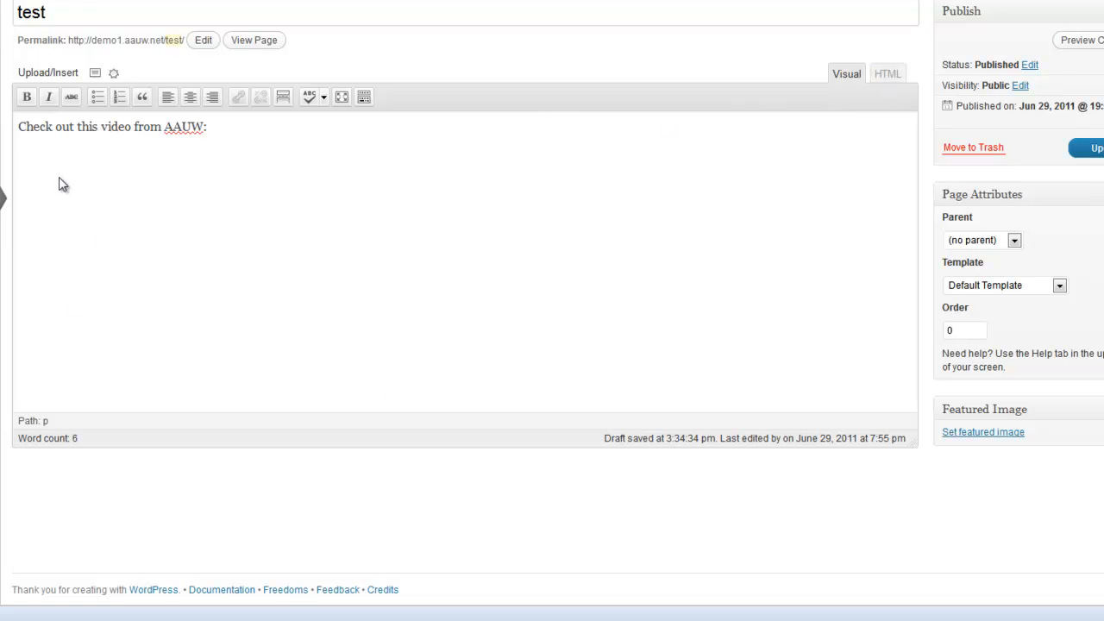
{"action": "right_click", "coordinate": [62, 181]}
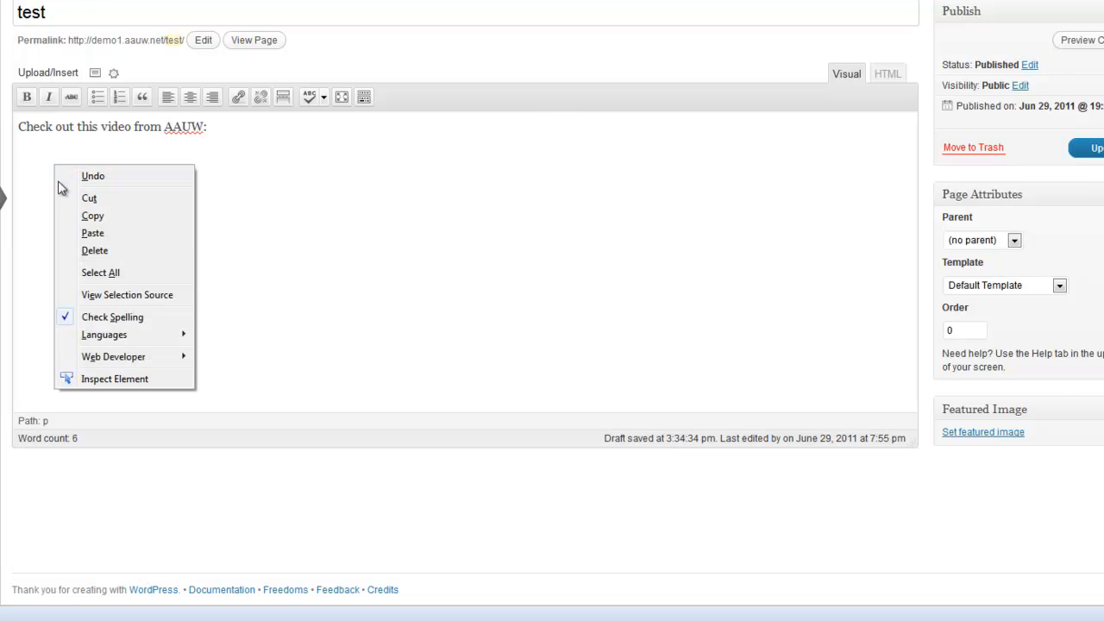
{"action": "left_click", "coordinate": [93, 233]}
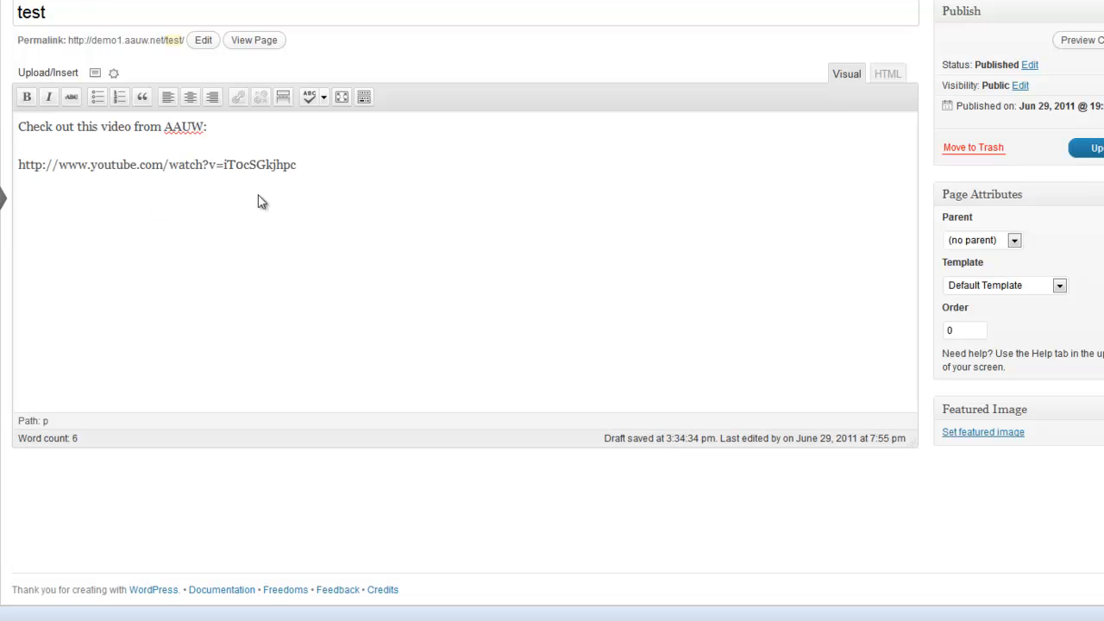
{"action": "mouse_move", "coordinate": [352, 193]}
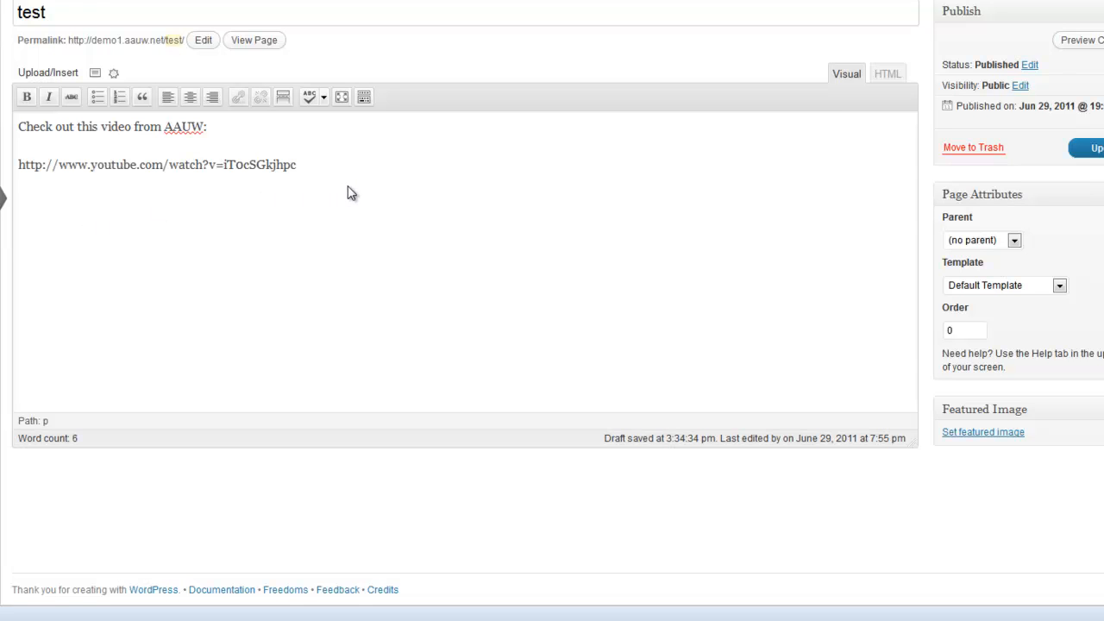
{"action": "mouse_move", "coordinate": [32, 176]}
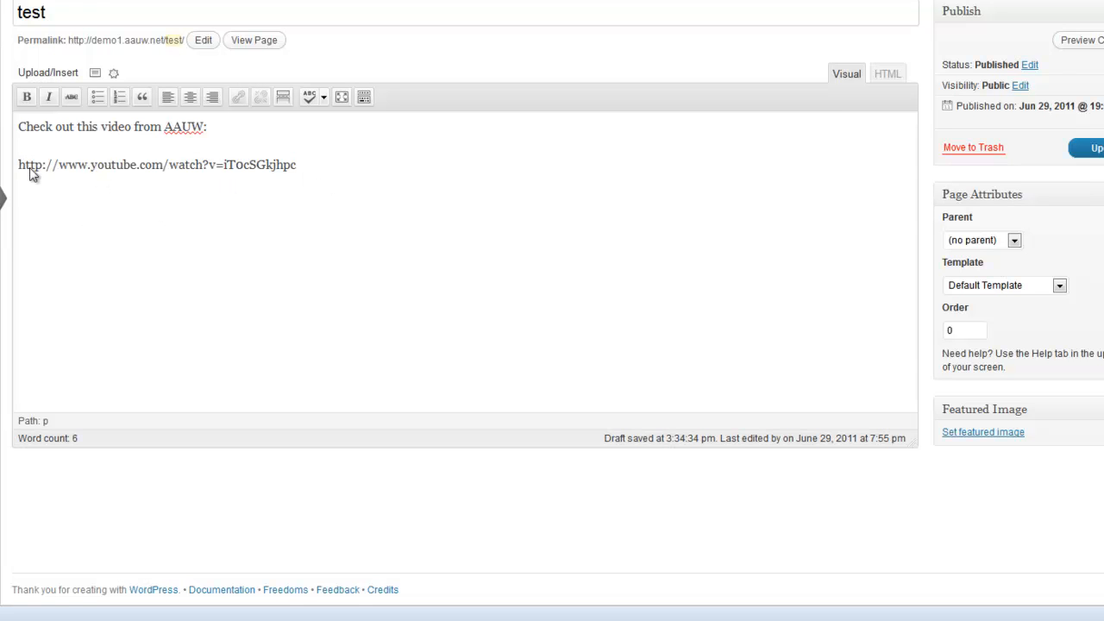
{"action": "mouse_move", "coordinate": [338, 171]}
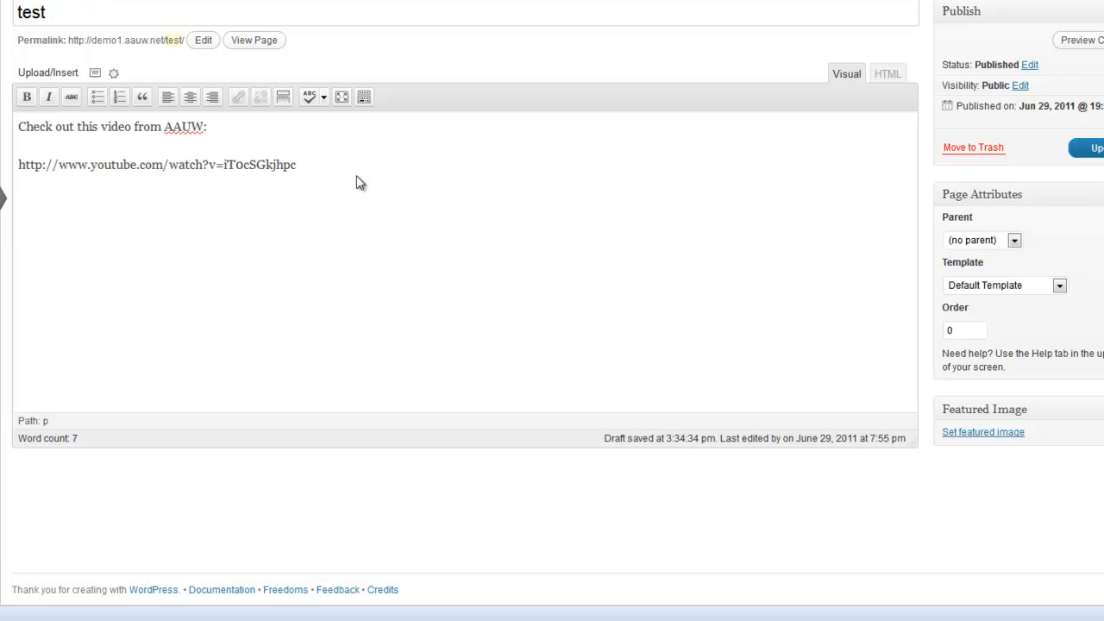
- Write the closing line 'Hope you enjoyed the video!' beneath the video link
{"action": "type", "text": "Hope"}
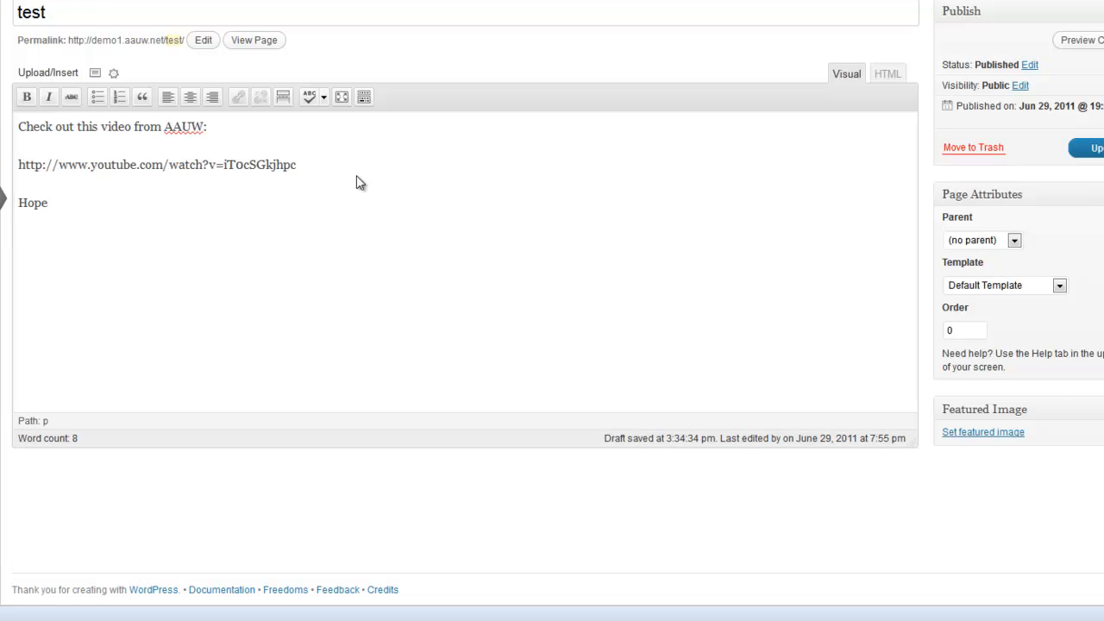
{"action": "left_click", "coordinate": [48, 202]}
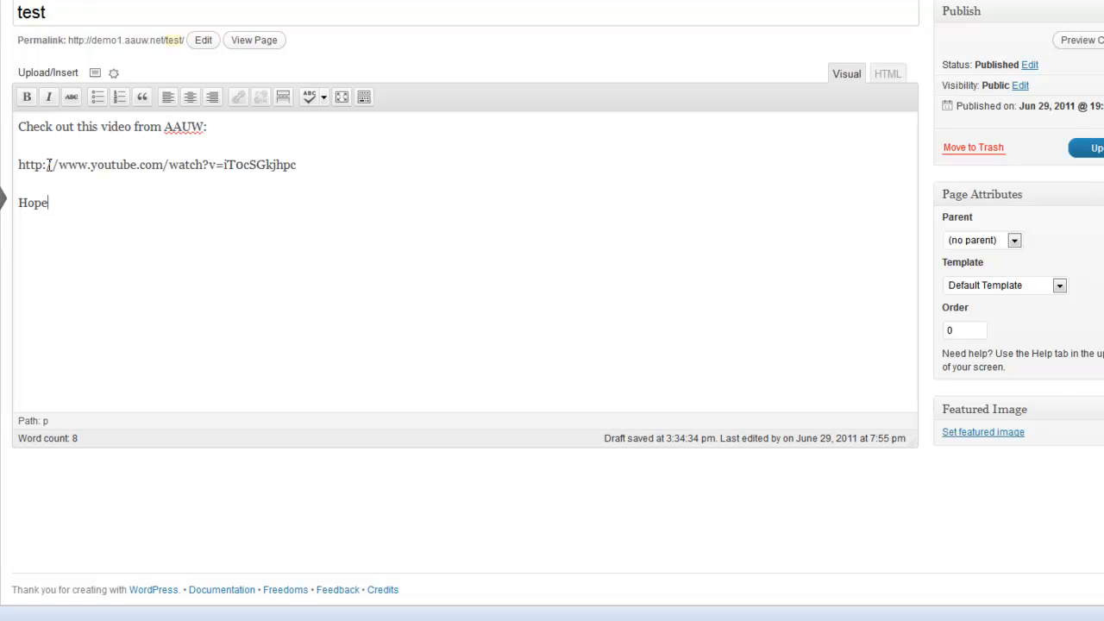
{"action": "type", "text": "y"}
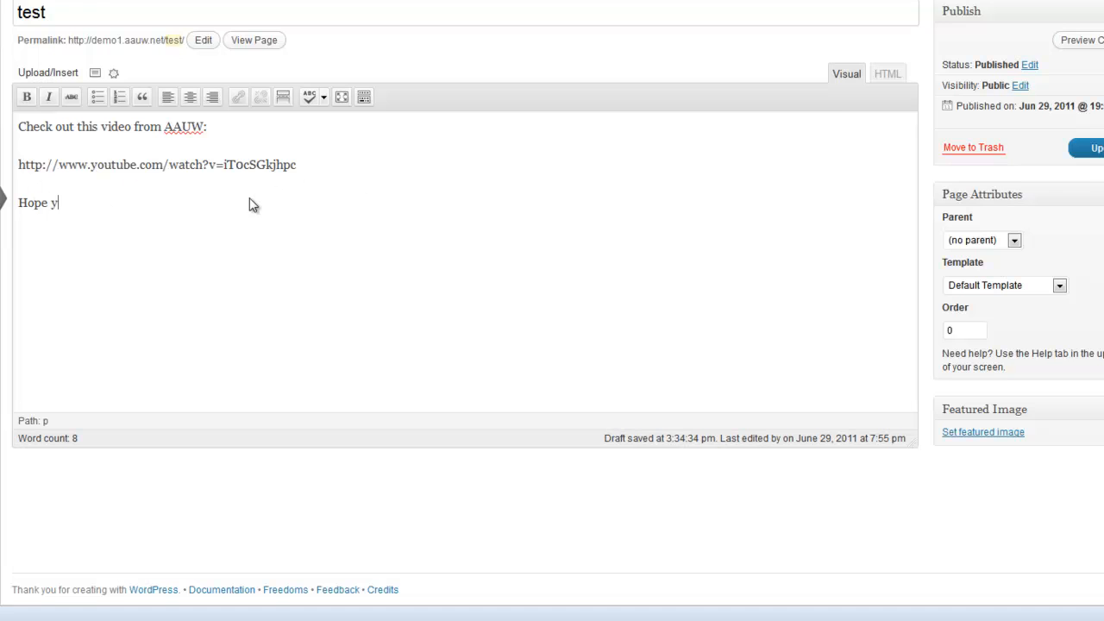
{"action": "type", "text": "ou enjoyed t"}
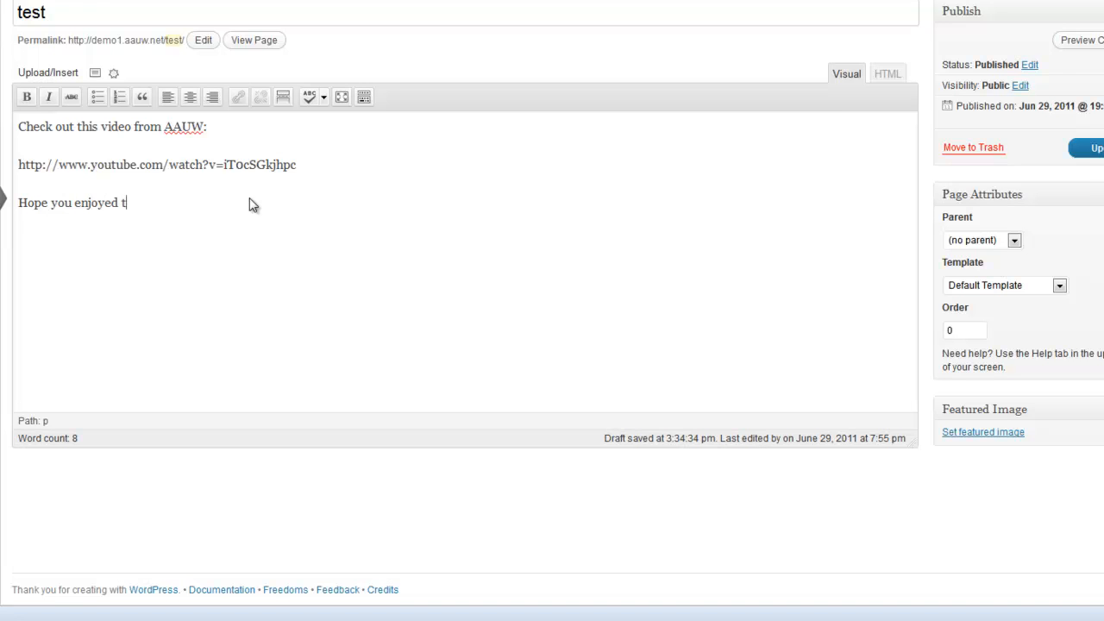
{"action": "type", "text": "he video"}
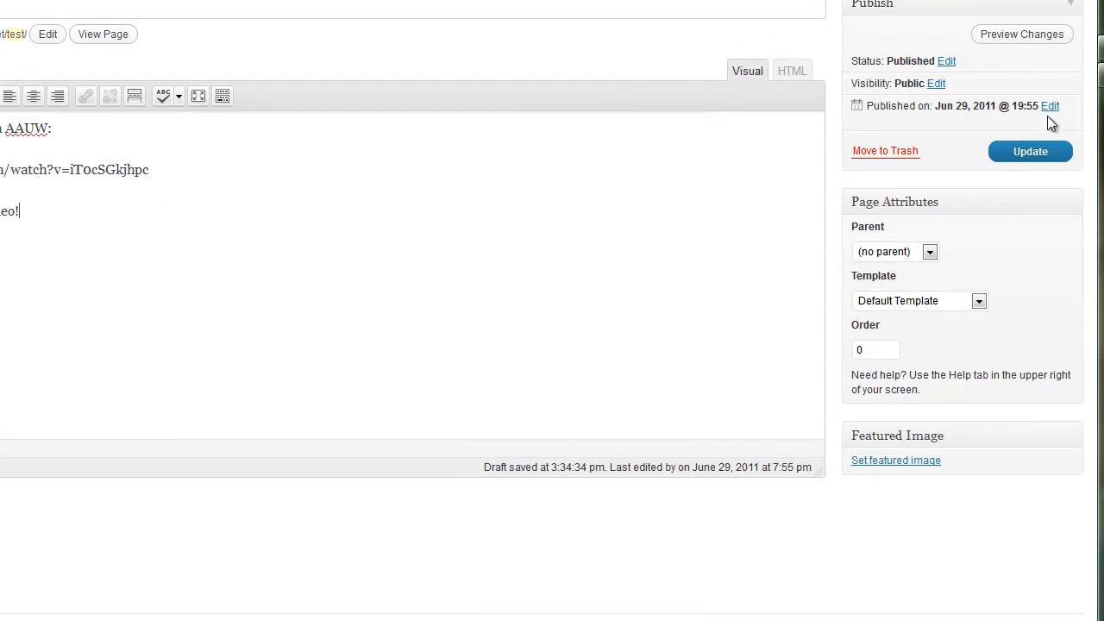
- Update the published test page and view it live
{"action": "left_click", "coordinate": [1030, 152]}
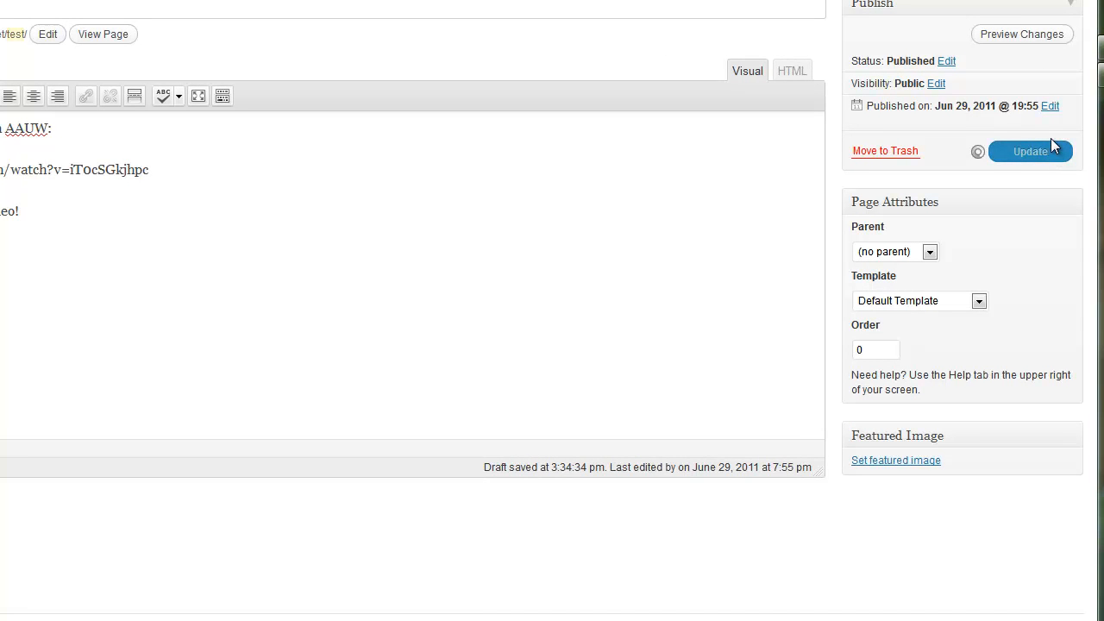
{"action": "left_click", "coordinate": [1030, 152]}
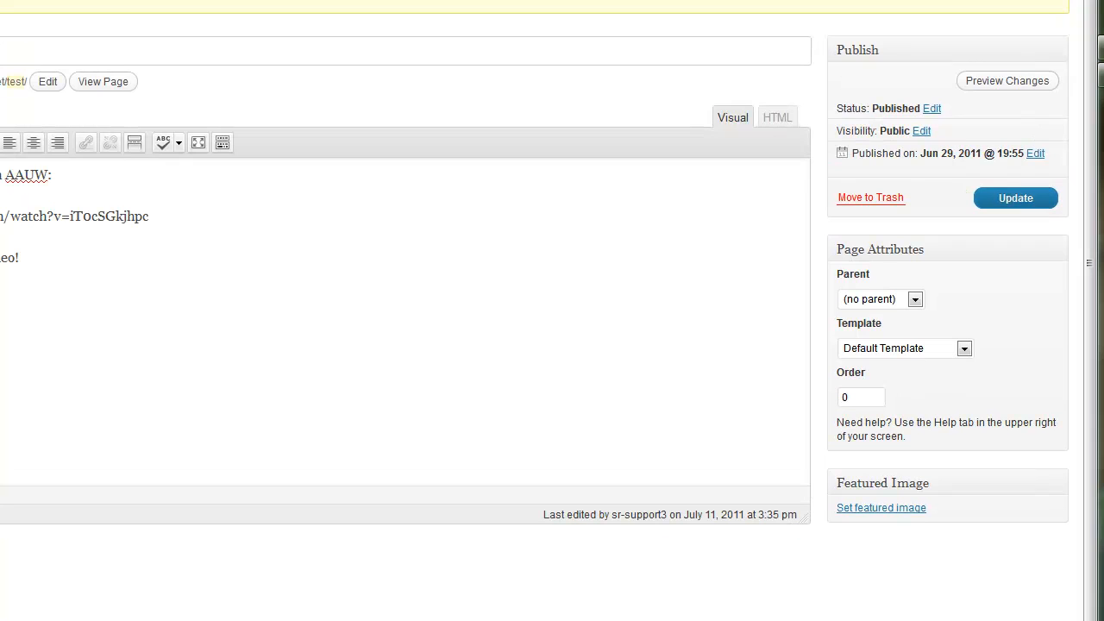
{"action": "scroll", "scroll_direction": "up", "scroll_amount": 3}
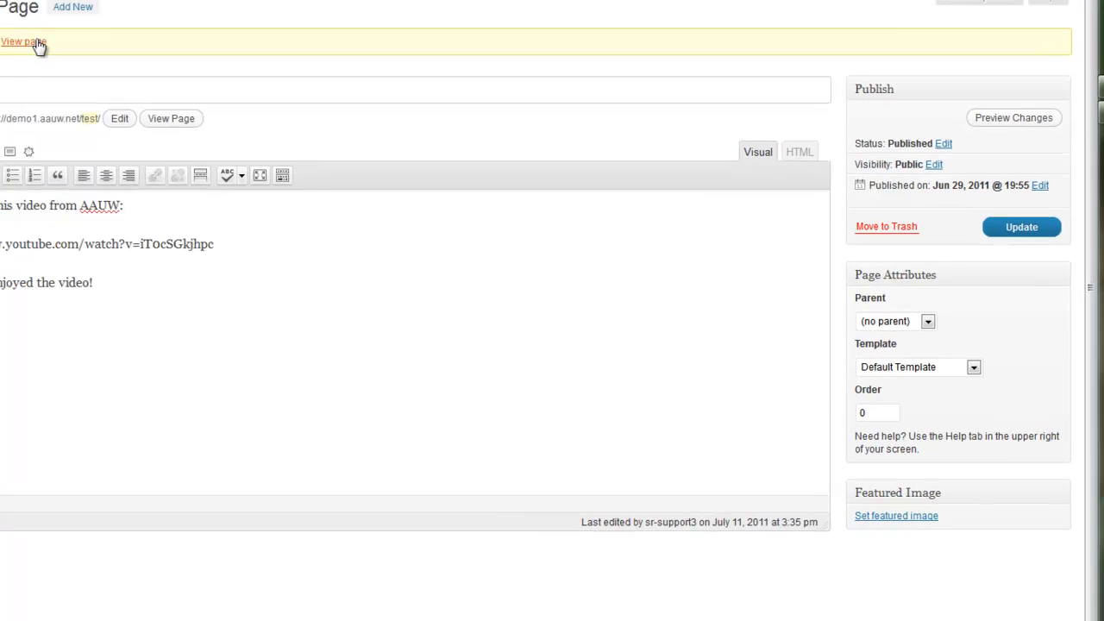
{"action": "left_click", "coordinate": [19, 41]}
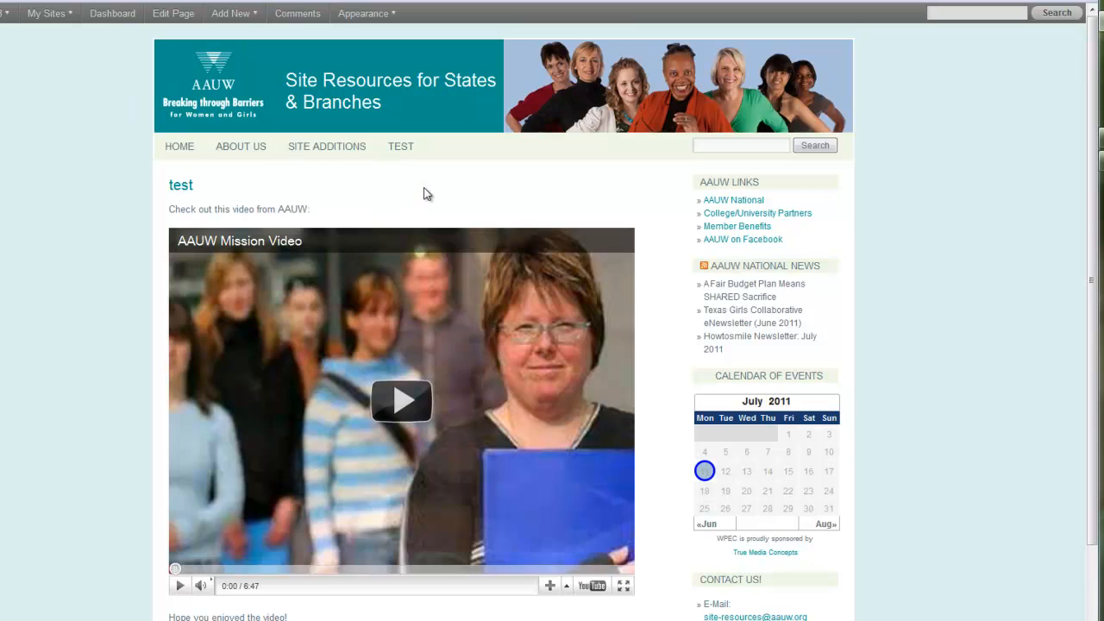
- Play the embedded AAUW Mission Video for a few seconds, then pause it
{"action": "left_click", "coordinate": [400, 400]}
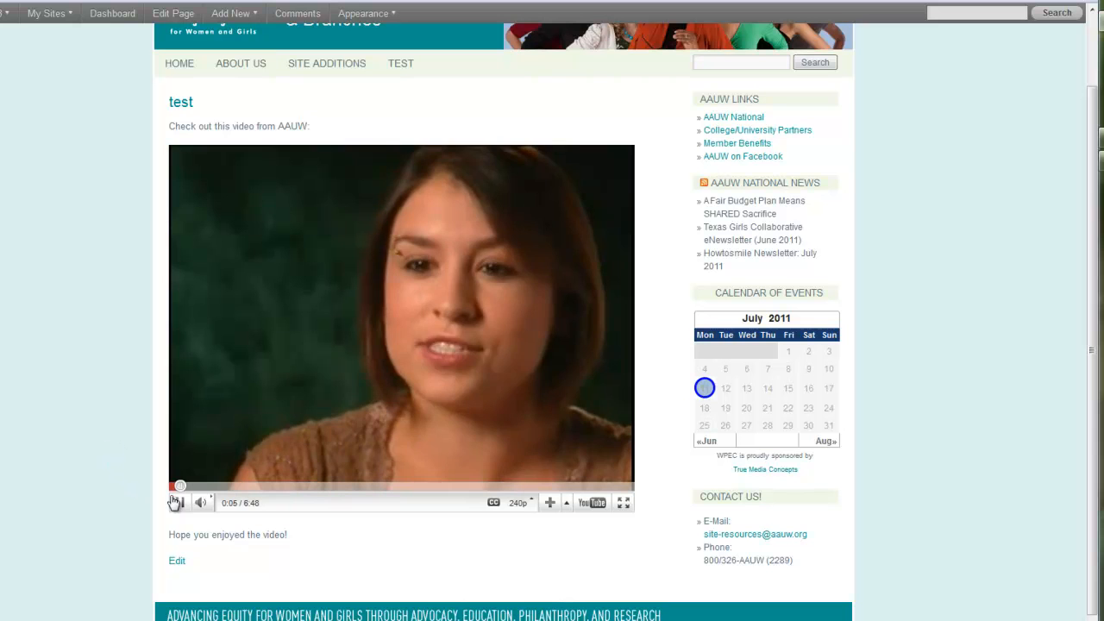
{"action": "left_click", "coordinate": [179, 504]}
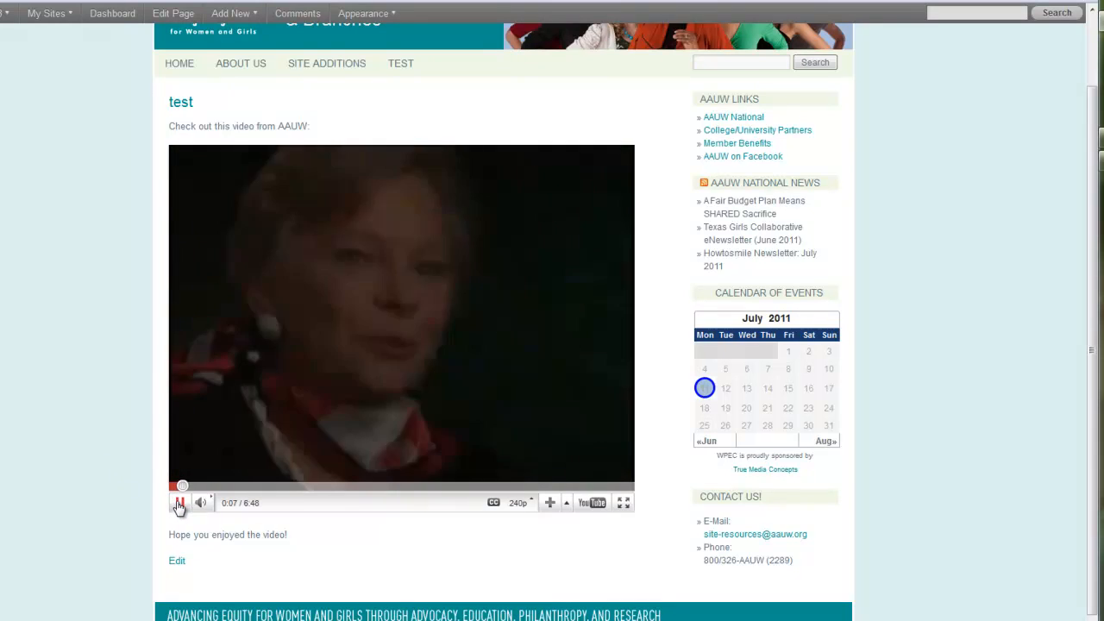
{"action": "left_click", "coordinate": [179, 504]}
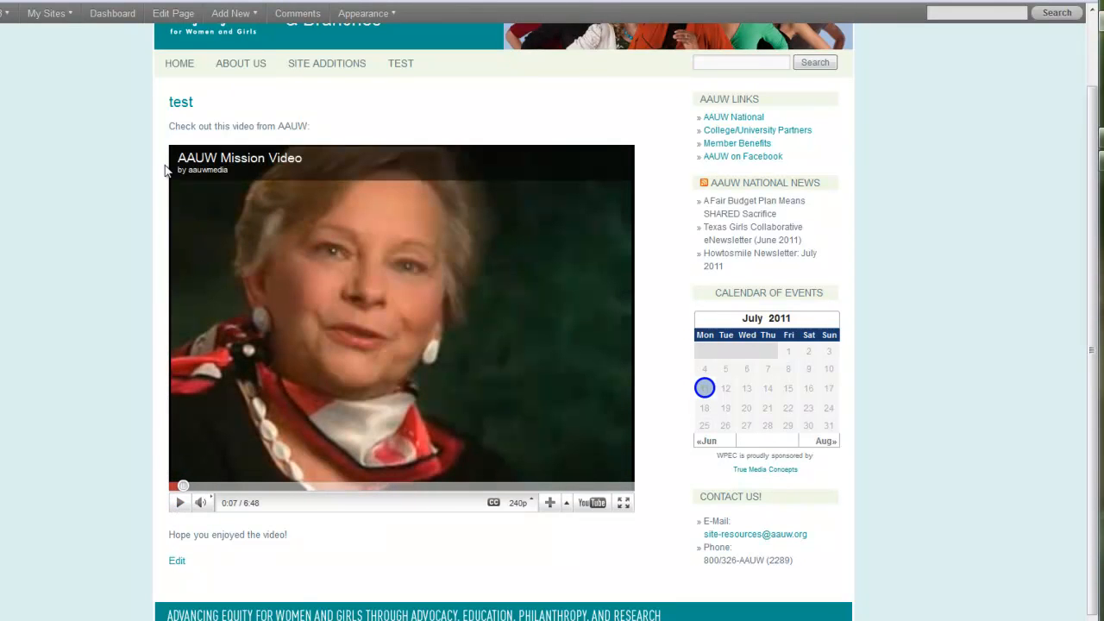